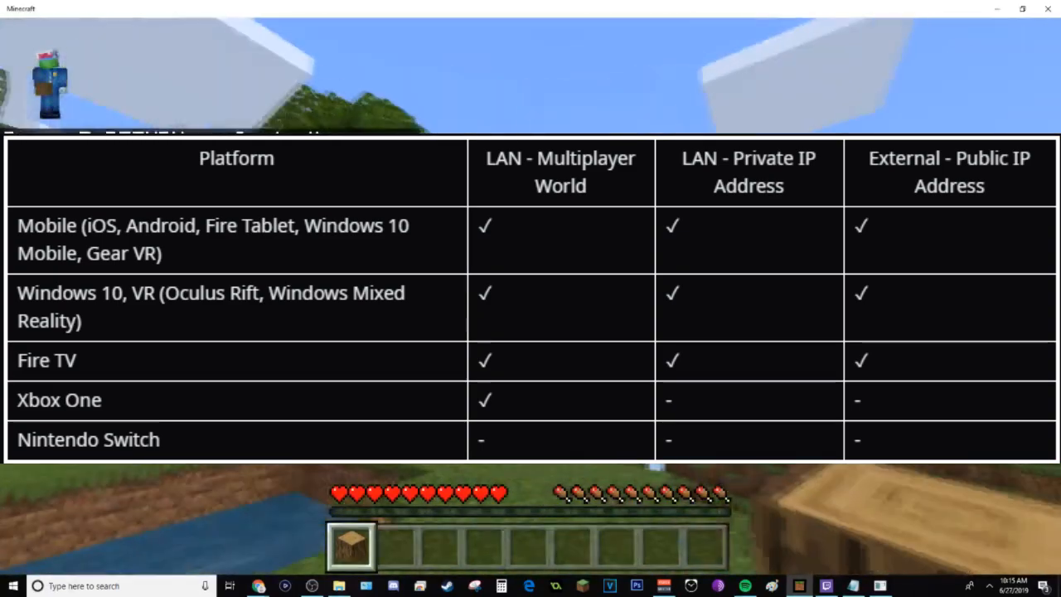
# Return to the Play screen and show the Friends list of joinable worlds and servers.
pyautogui.press('Escape')
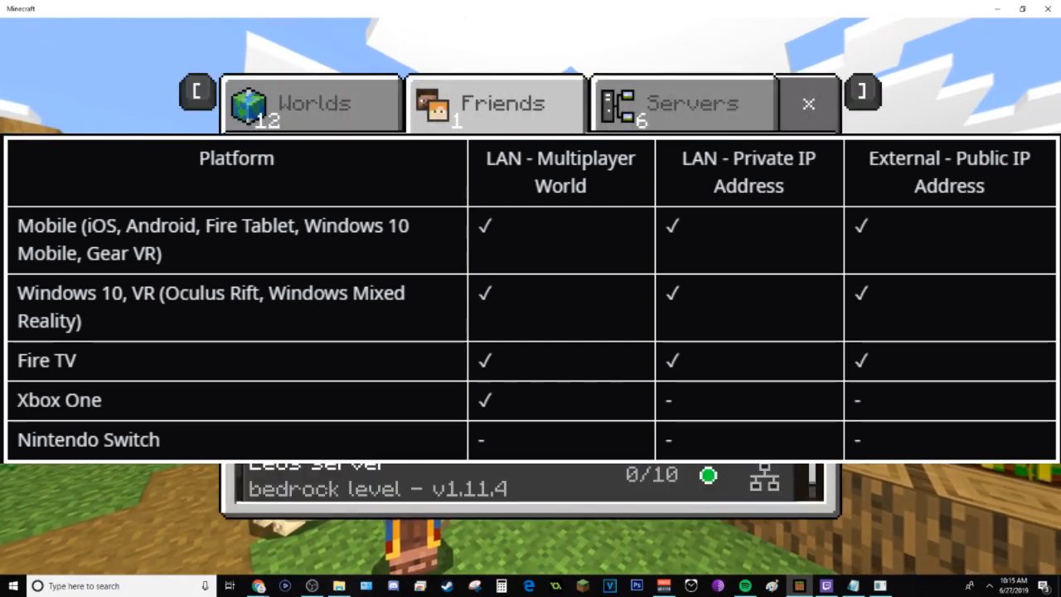
pyautogui.click(683, 103)
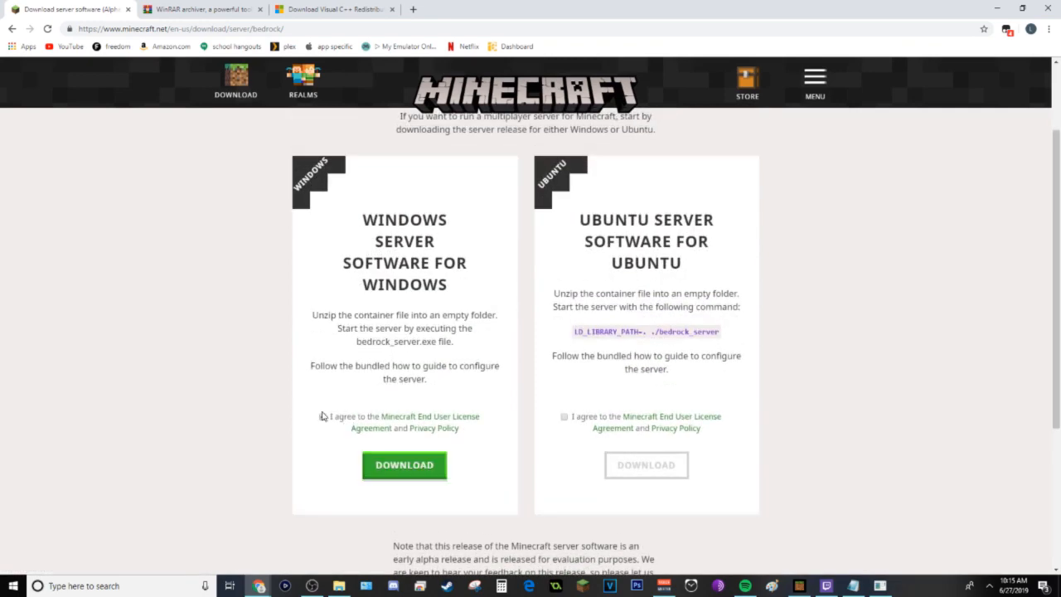
# Agree to the EULA, download the Windows Bedrock server zip, and show the Visual C++ Redistributable page.
pyautogui.click(322, 416)
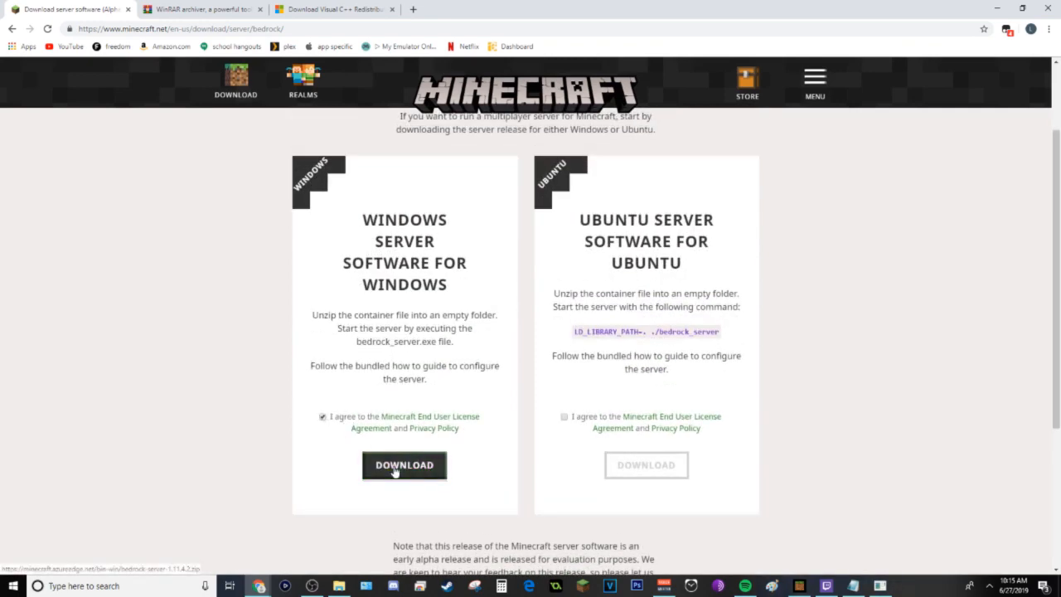
pyautogui.click(405, 464)
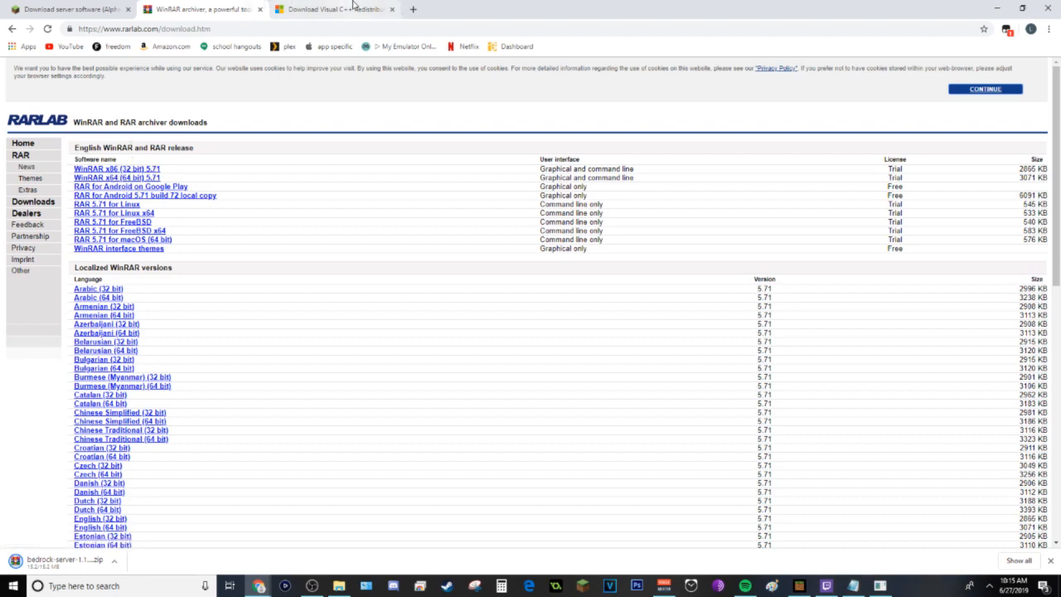
pyautogui.click(332, 10)
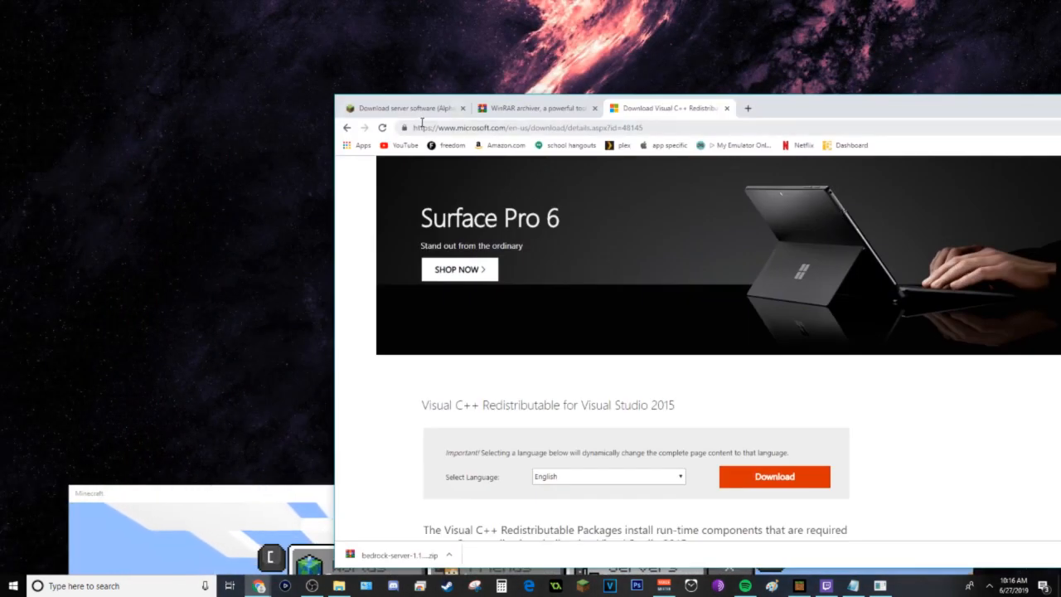
# Enter CheckNetIsolation.exe LoopbackExempt -a -p=<Minecraft SID> to exempt Minecraft from loopback isolation.
pyautogui.click(401, 107)
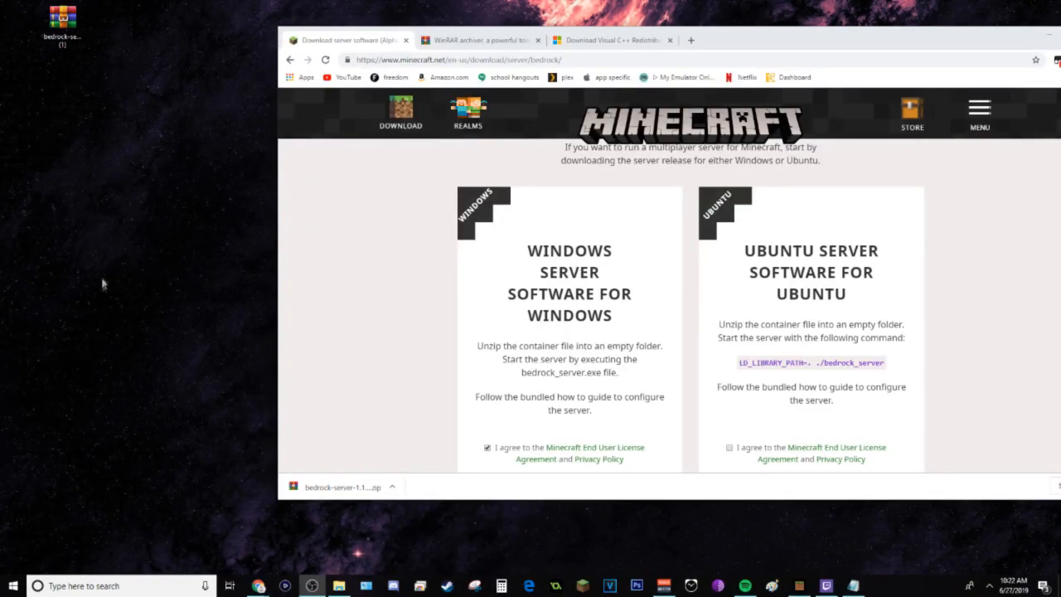
pyautogui.moveTo(109, 304)
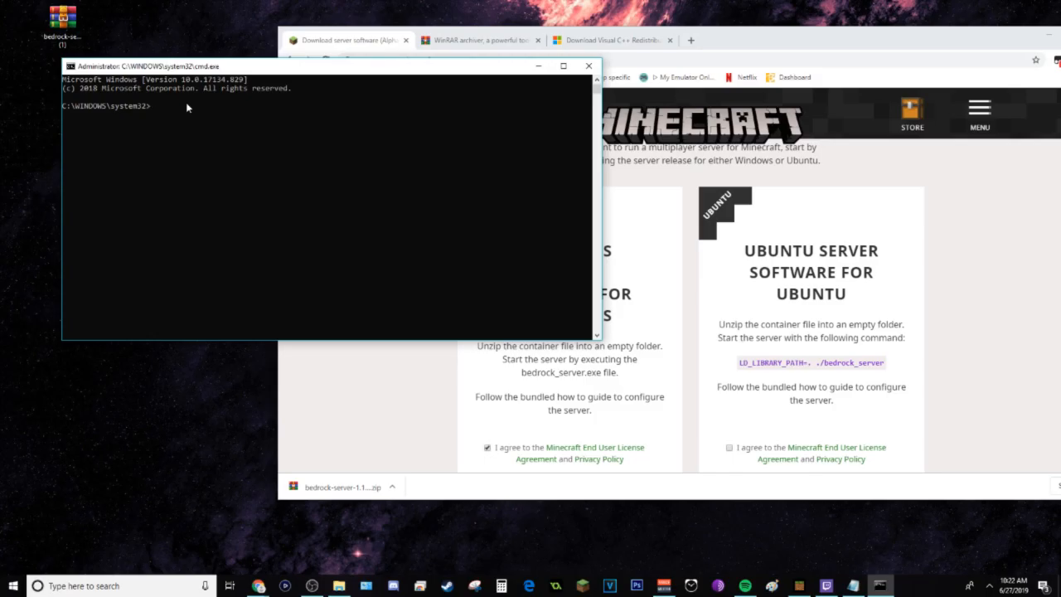
pyautogui.write('CheckNetIsolation.exe LoopbackExempt -a -p=S-1-15-2-1958404141-86561845-1752920682-3514627264-368642714-62675701-733520436')
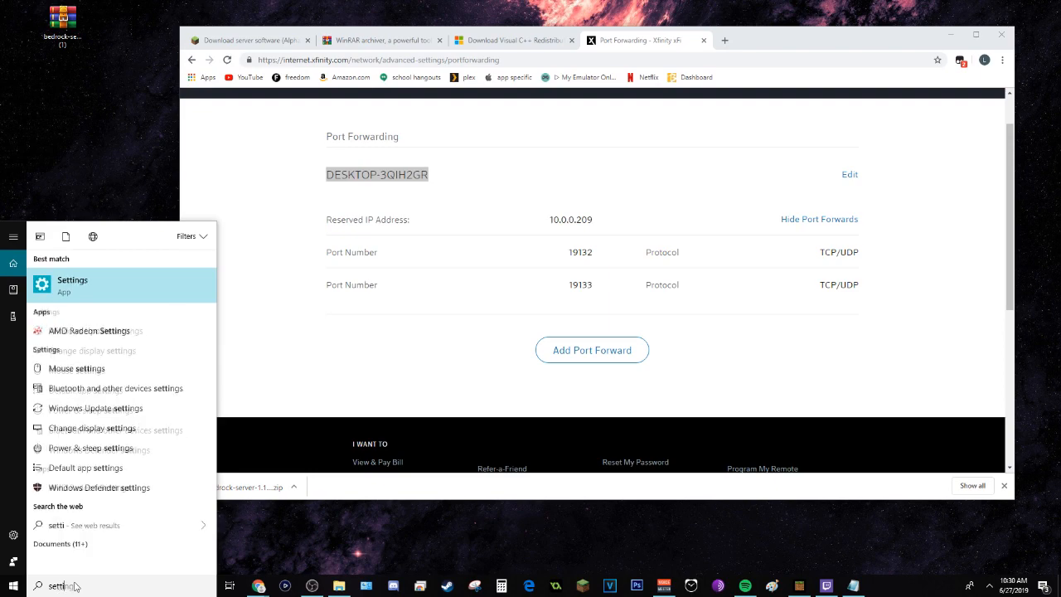
# Show this PC's About details in Windows Settings.
pyautogui.click(72, 279)
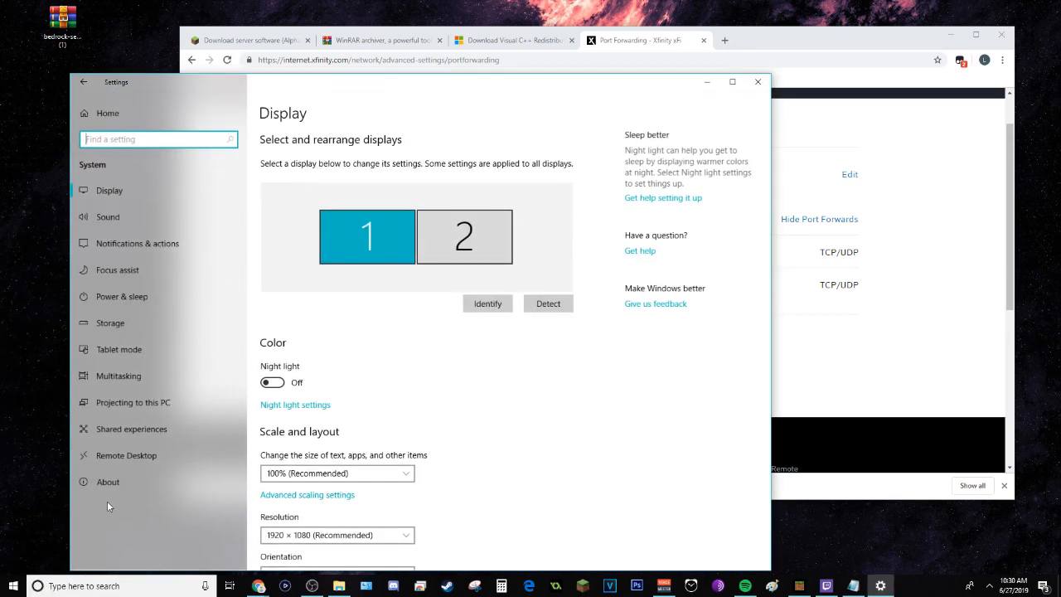
pyautogui.click(108, 481)
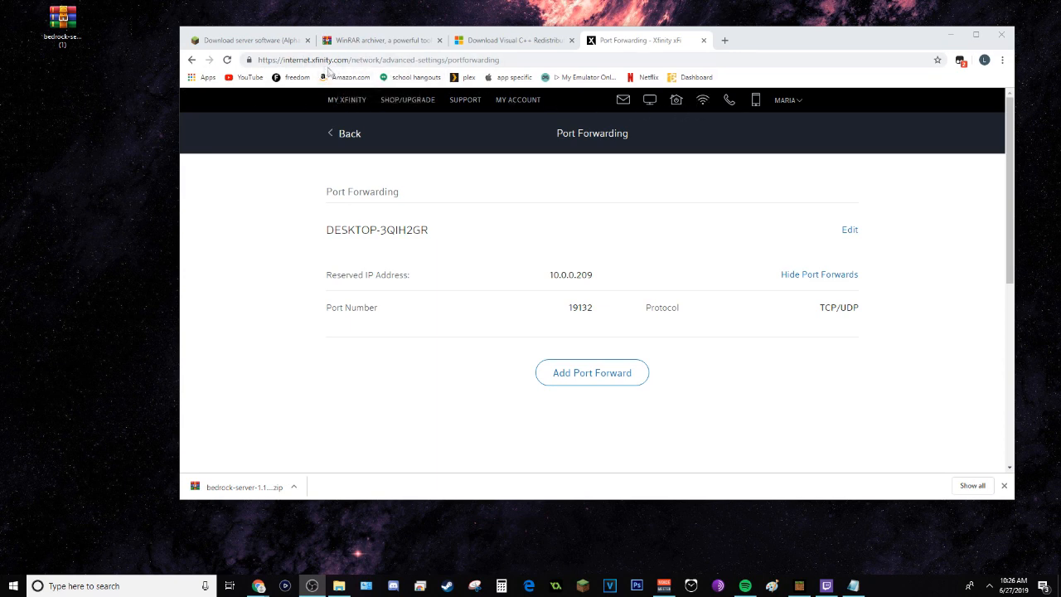
pyautogui.moveTo(666, 113)
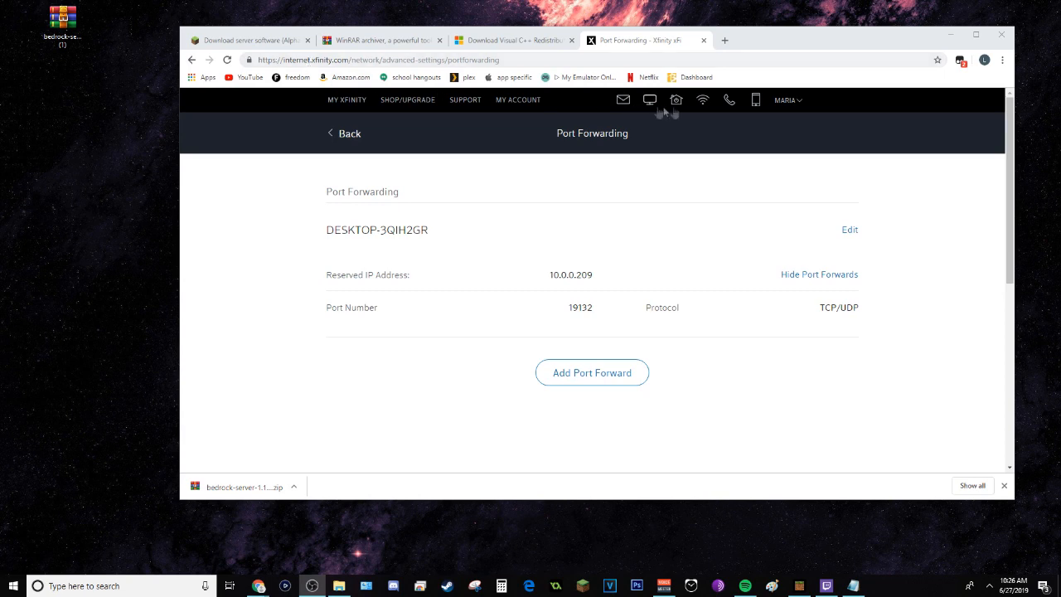
pyautogui.moveTo(703, 99)
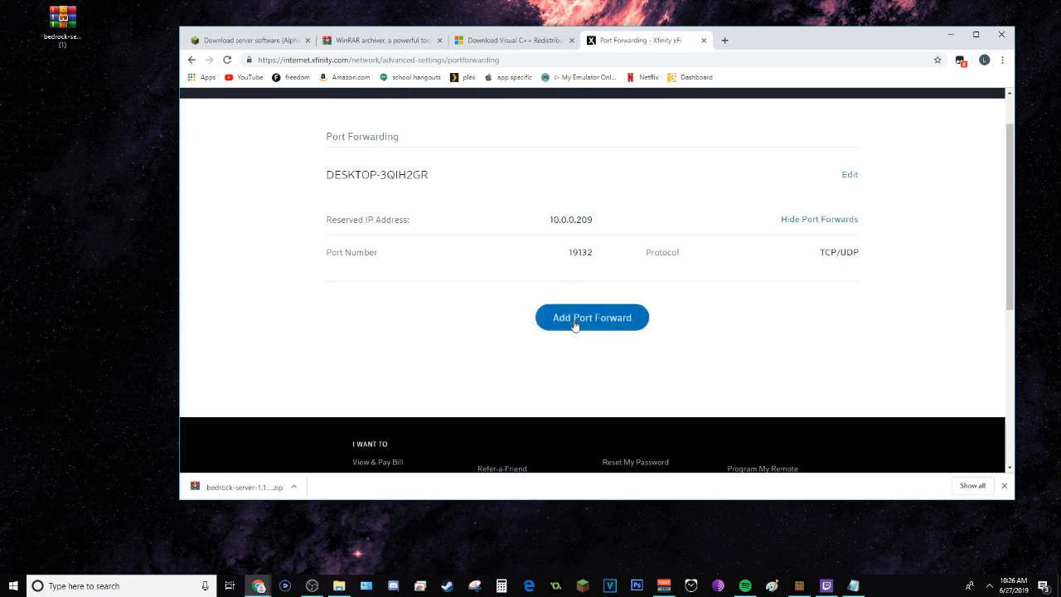
# Manually add a TCP/UDP port forward for port 19133 and apply it.
pyautogui.click(592, 317)
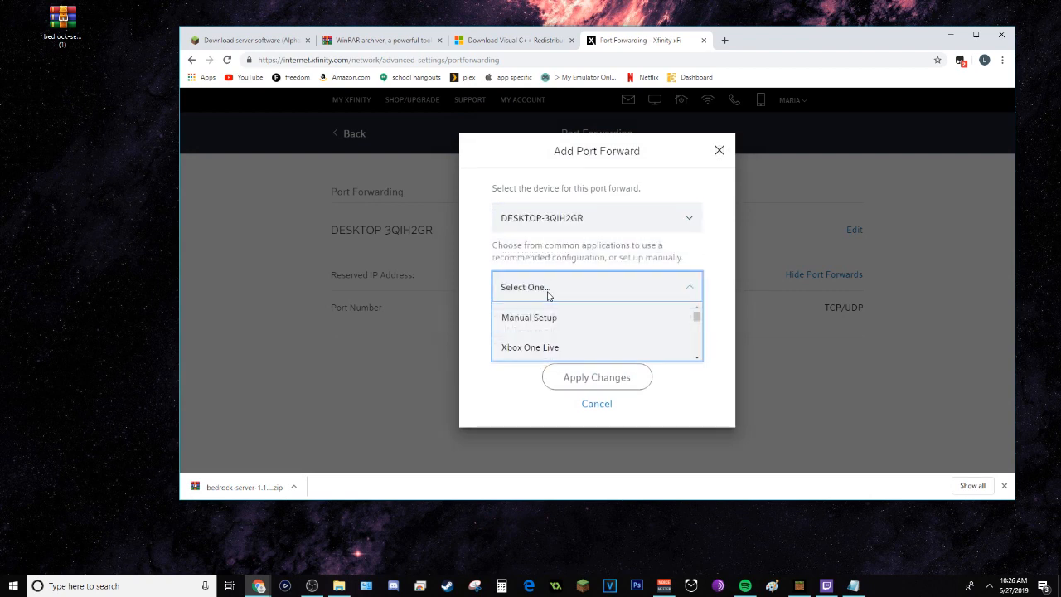
pyautogui.click(529, 317)
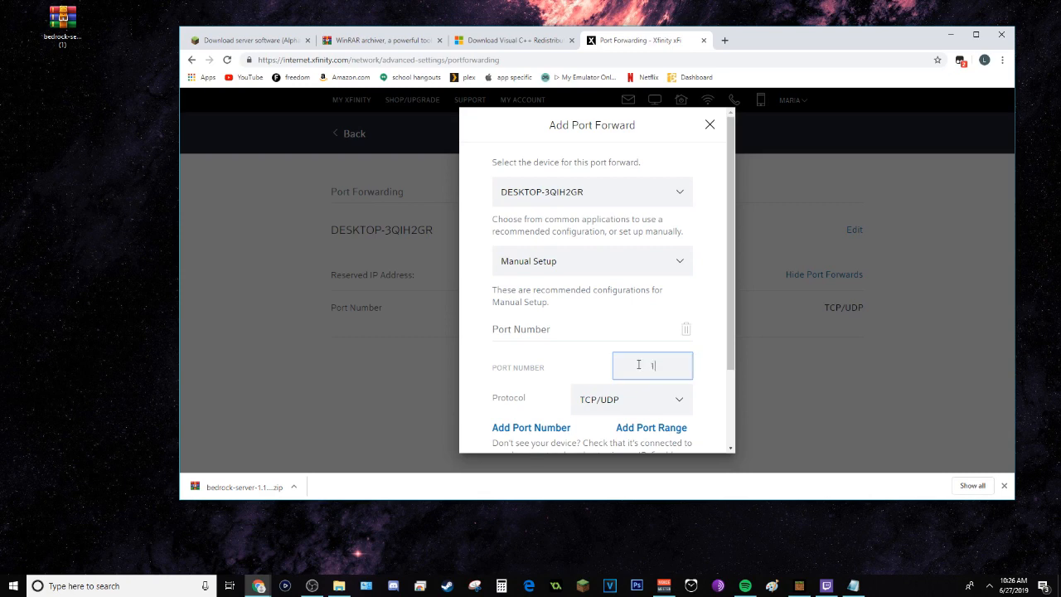
pyautogui.write('9133')
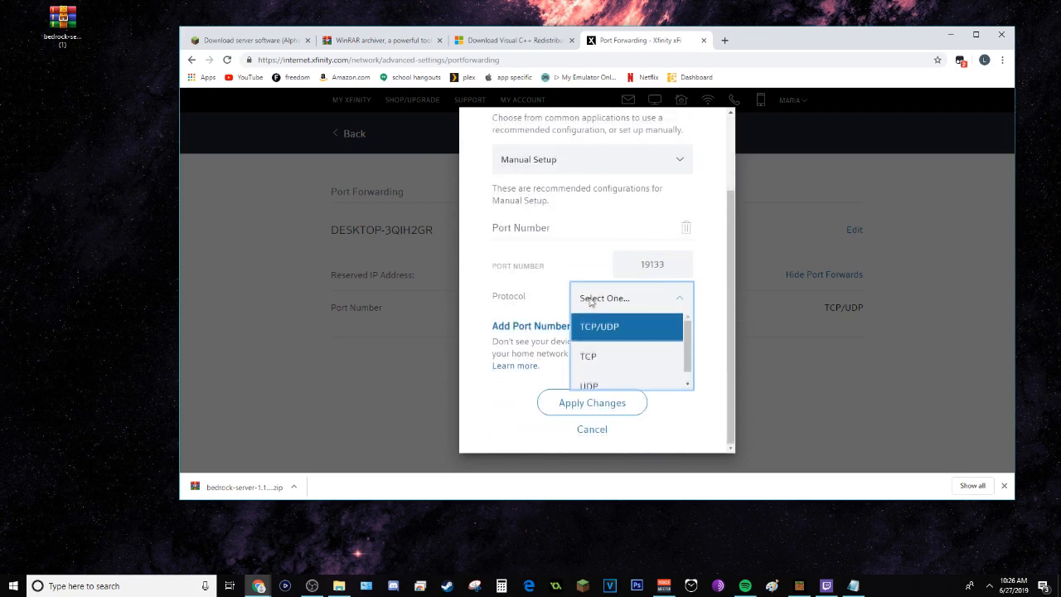
pyautogui.click(598, 325)
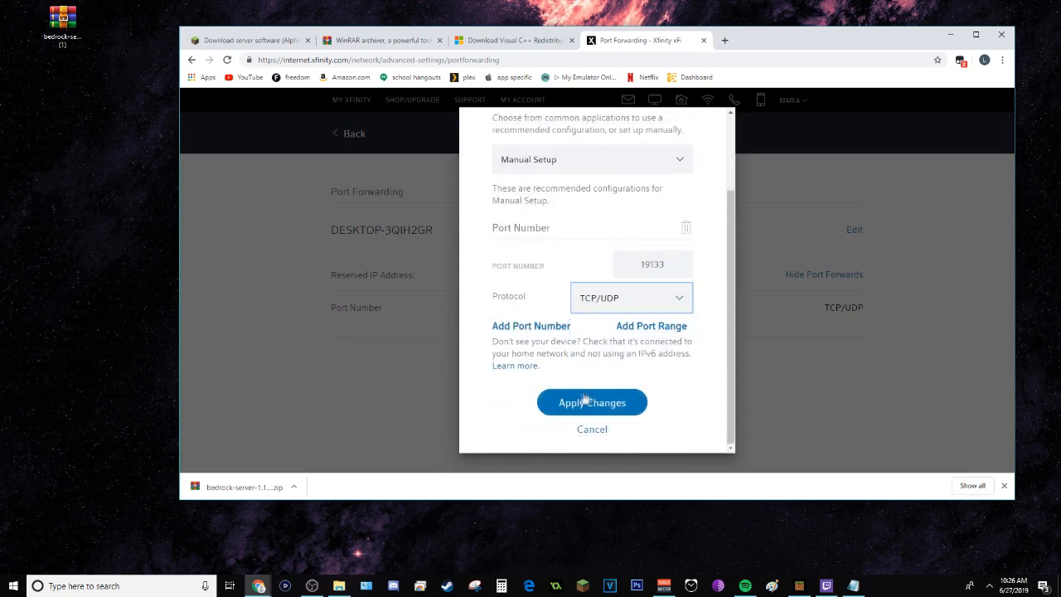
pyautogui.click(592, 403)
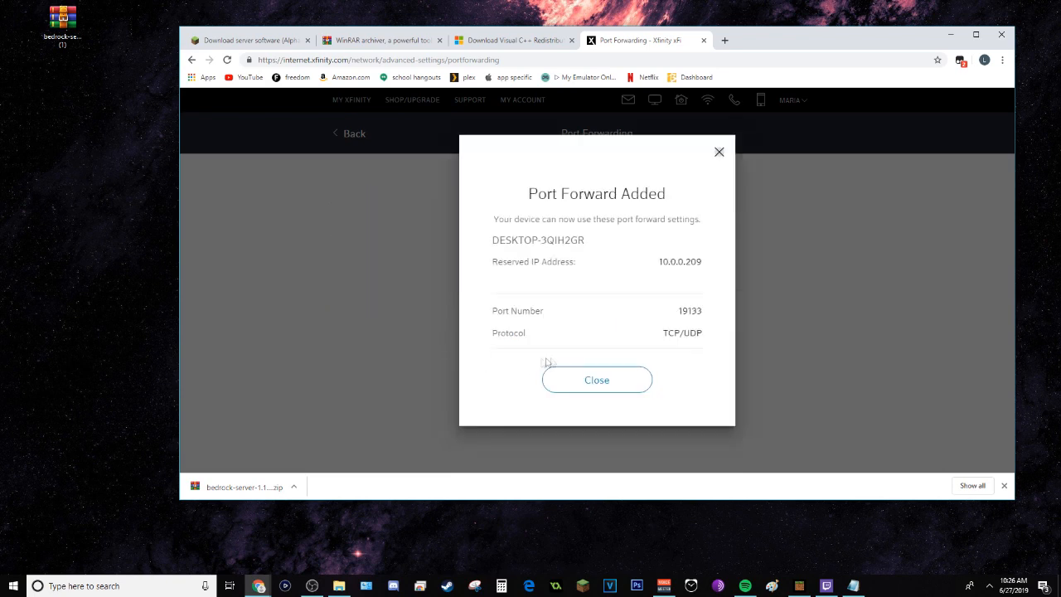
pyautogui.click(597, 380)
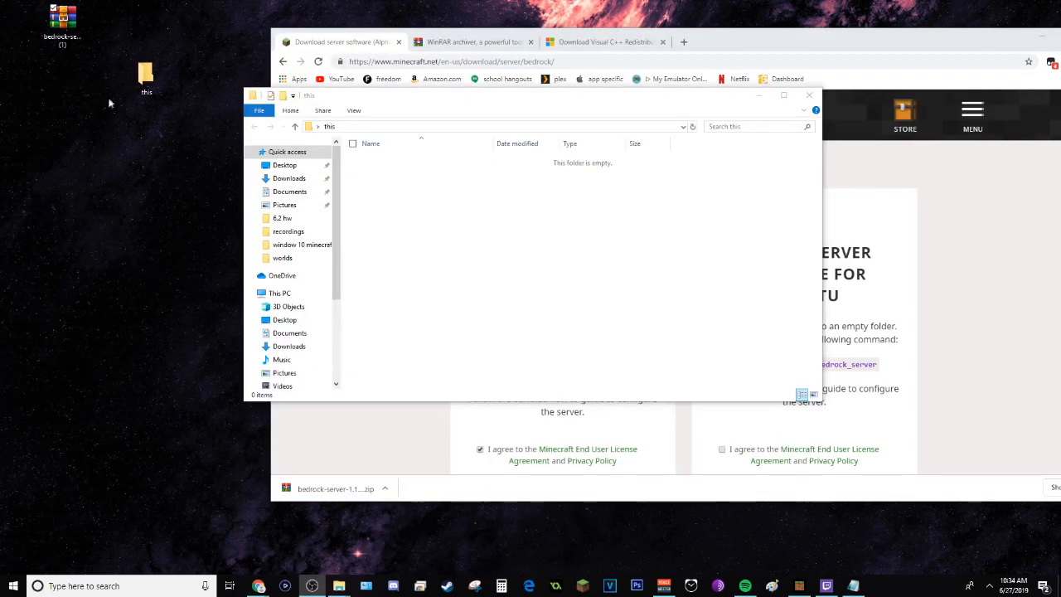
# Extract the downloaded server zip into the folder and launch bedrock_server.
pyautogui.click(63, 20)
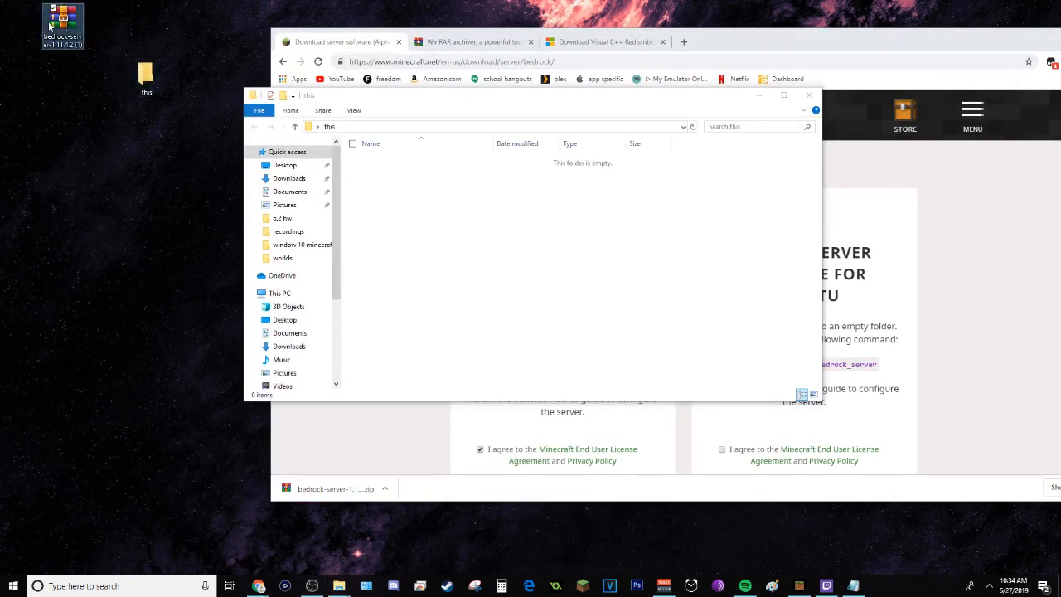
pyautogui.rightClick(63, 25)
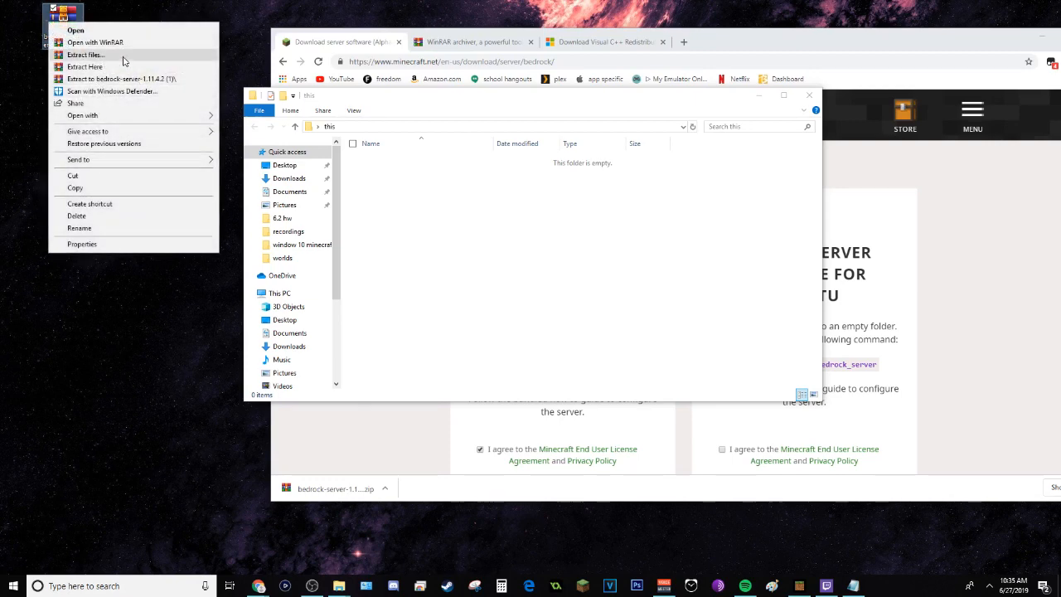
pyautogui.click(85, 55)
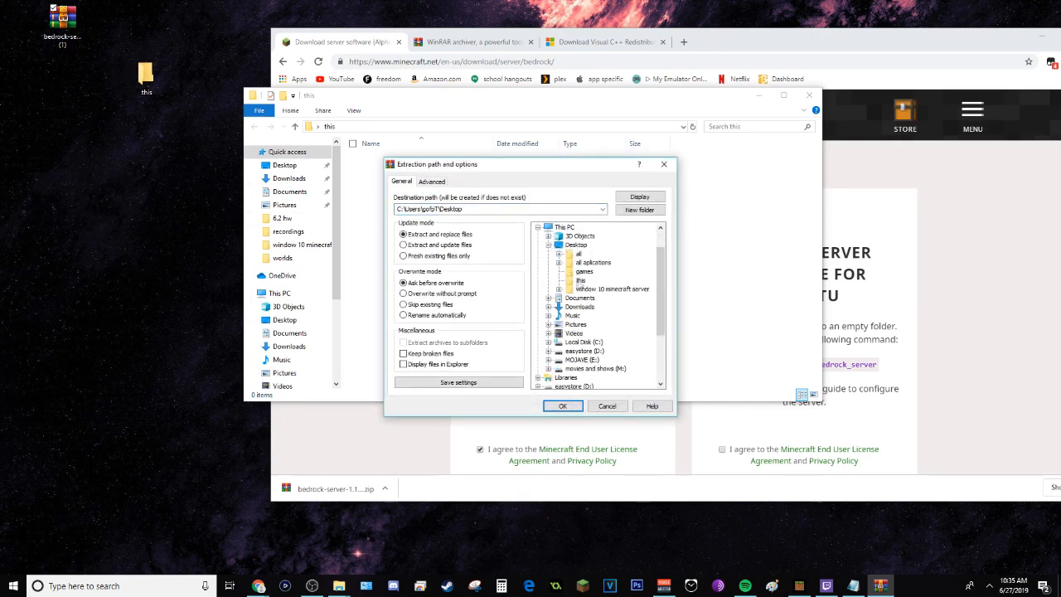
pyautogui.click(564, 405)
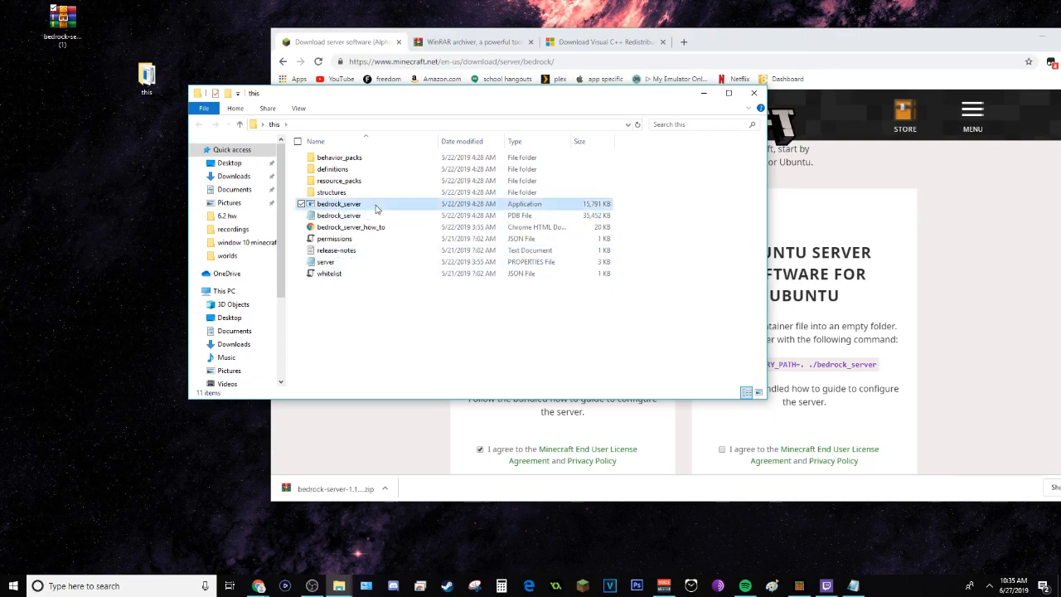
pyautogui.doubleClick(338, 203)
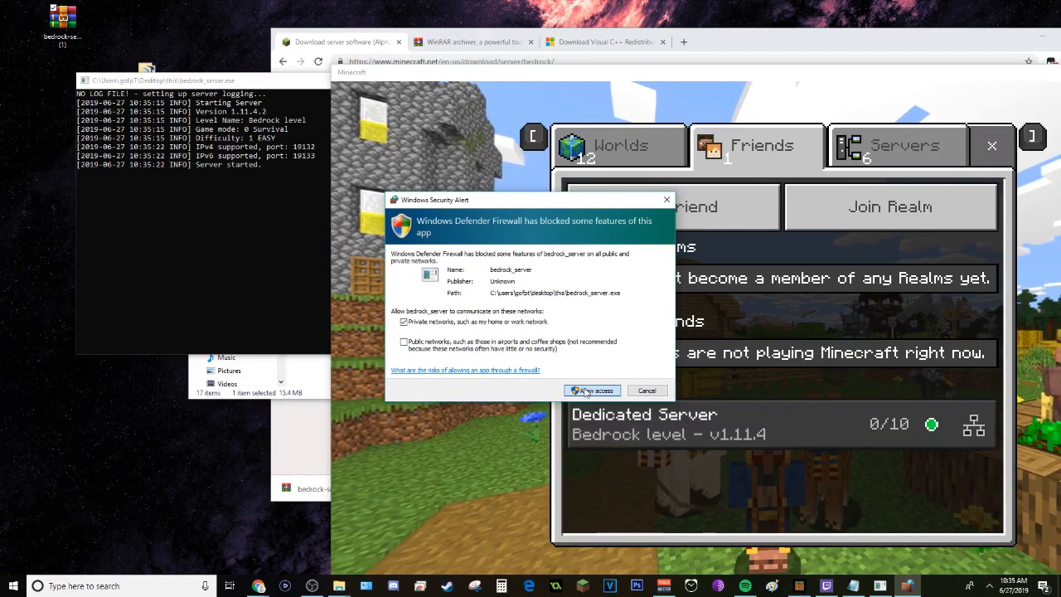
# Allow the Bedrock server through the Windows Defender Firewall.
pyautogui.click(590, 391)
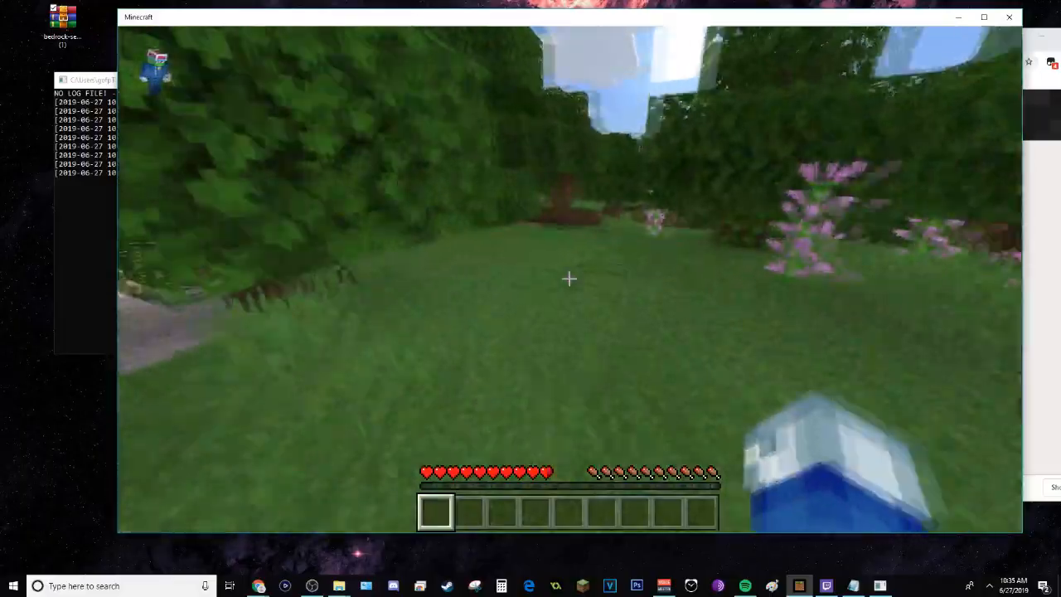
pyautogui.moveTo(571, 278)
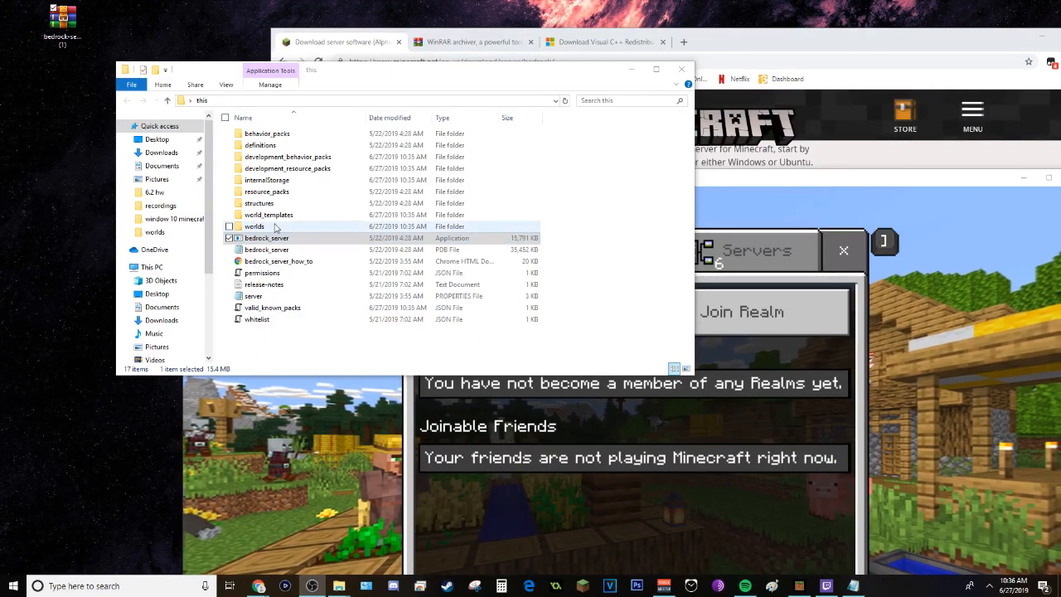
pyautogui.doubleClick(255, 225)
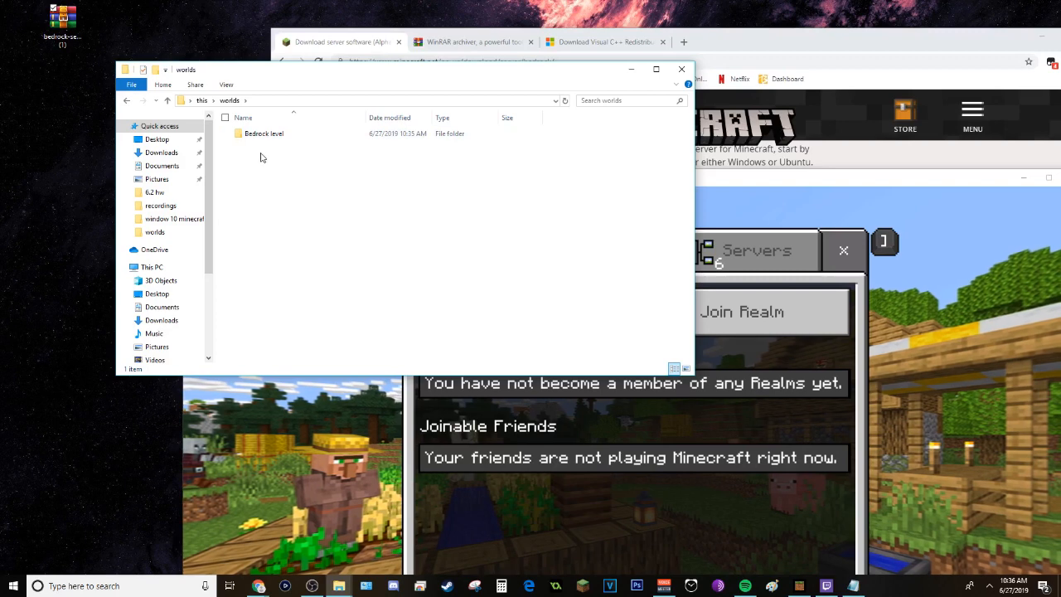
pyautogui.rightClick(269, 169)
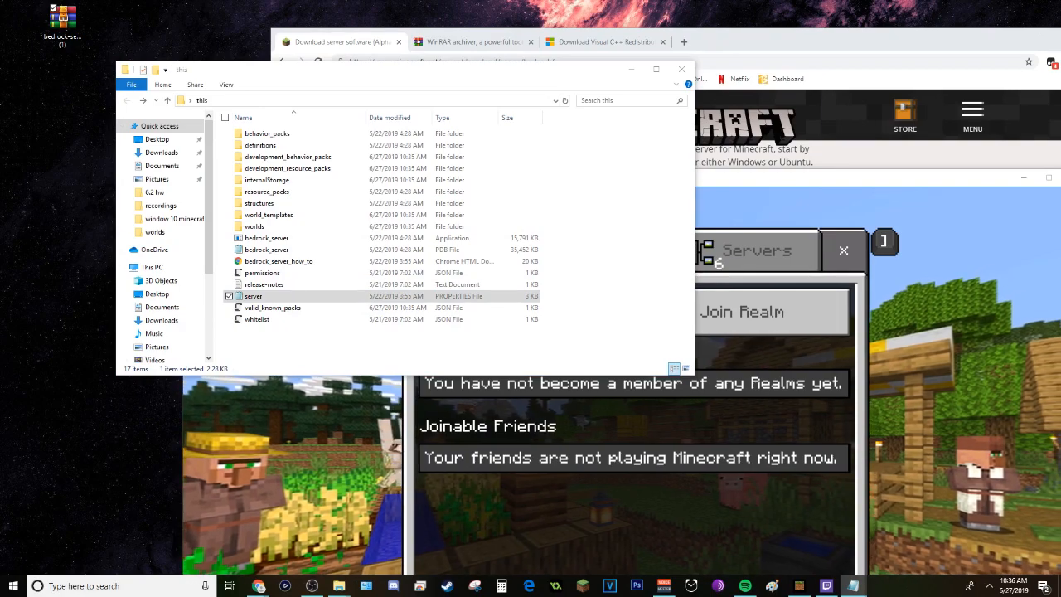
# View server.properties in Notepad, checking ports 19132/19133 and level-name Bedrock level, then close it.
pyautogui.doubleClick(252, 296)
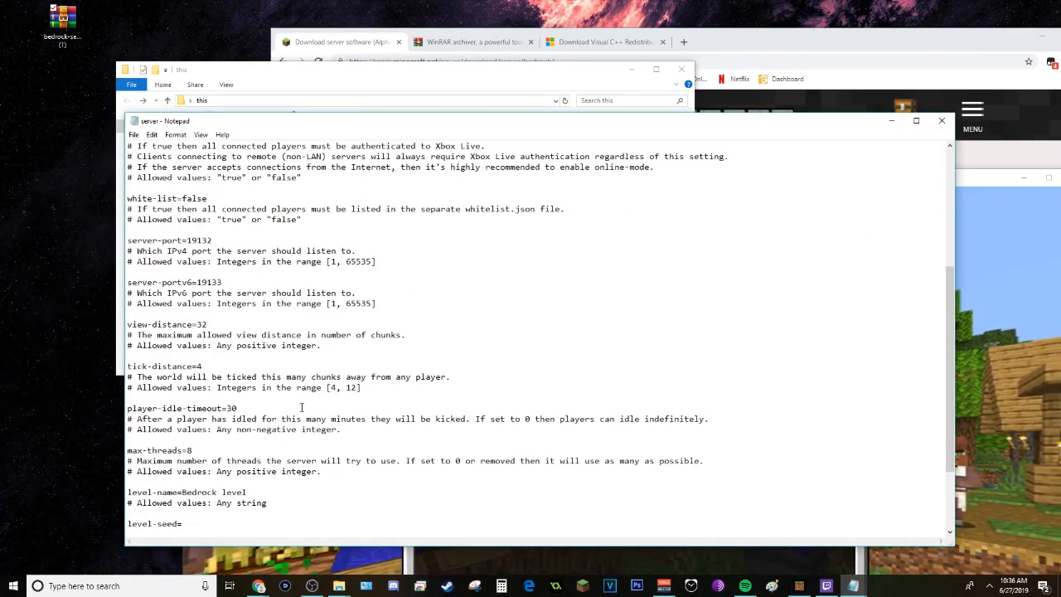
pyautogui.scroll(-3)
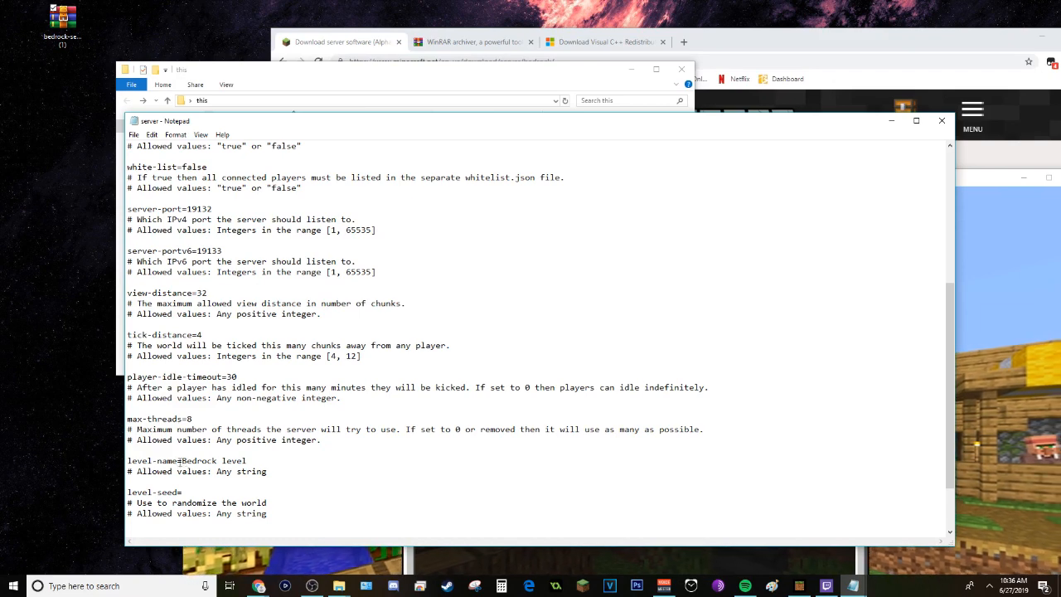
pyautogui.doubleClick(203, 461)
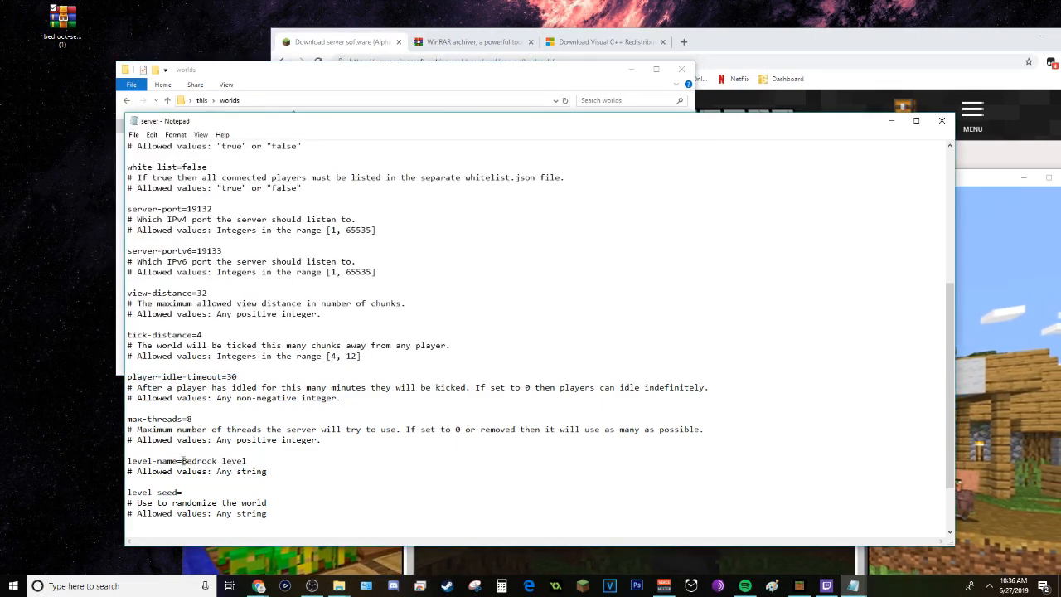
pyautogui.doubleClick(199, 461)
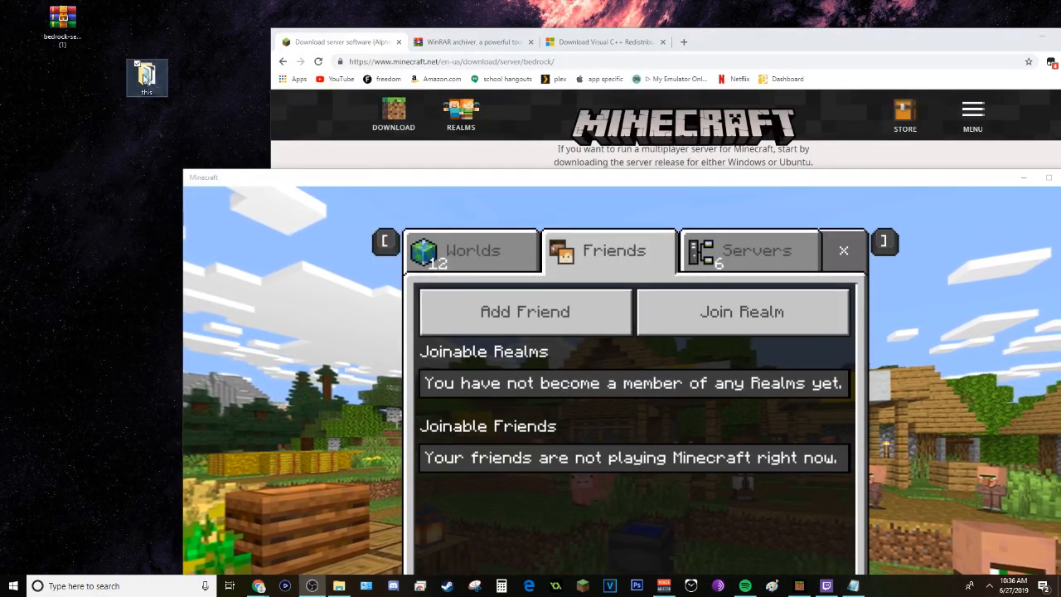
# Open bedrock_server_how_to.html from the server folder and read its properties, whitelist and permissions sections.
pyautogui.doubleClick(146, 75)
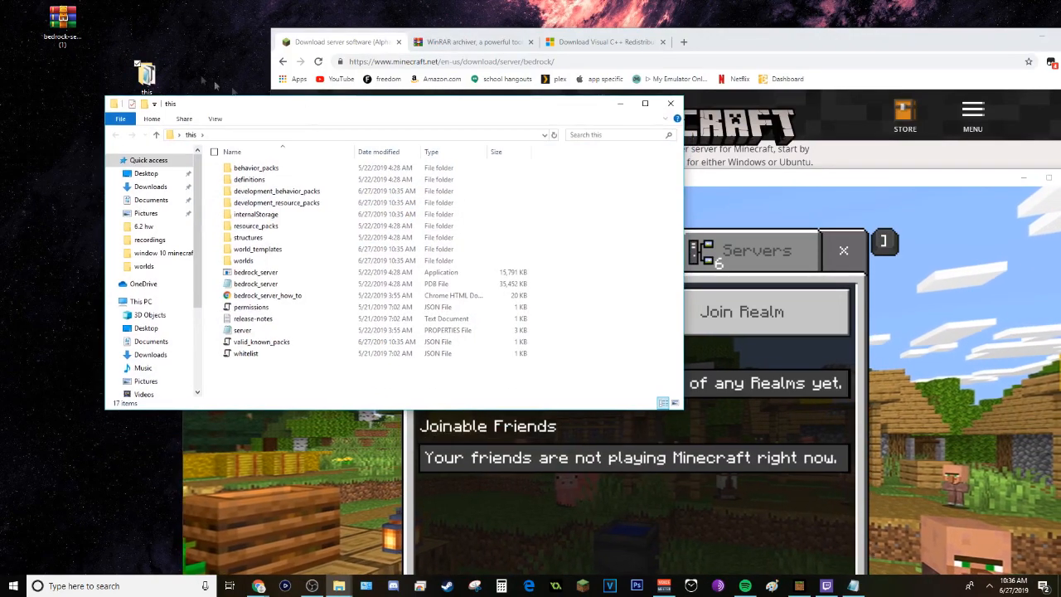
pyautogui.click(269, 295)
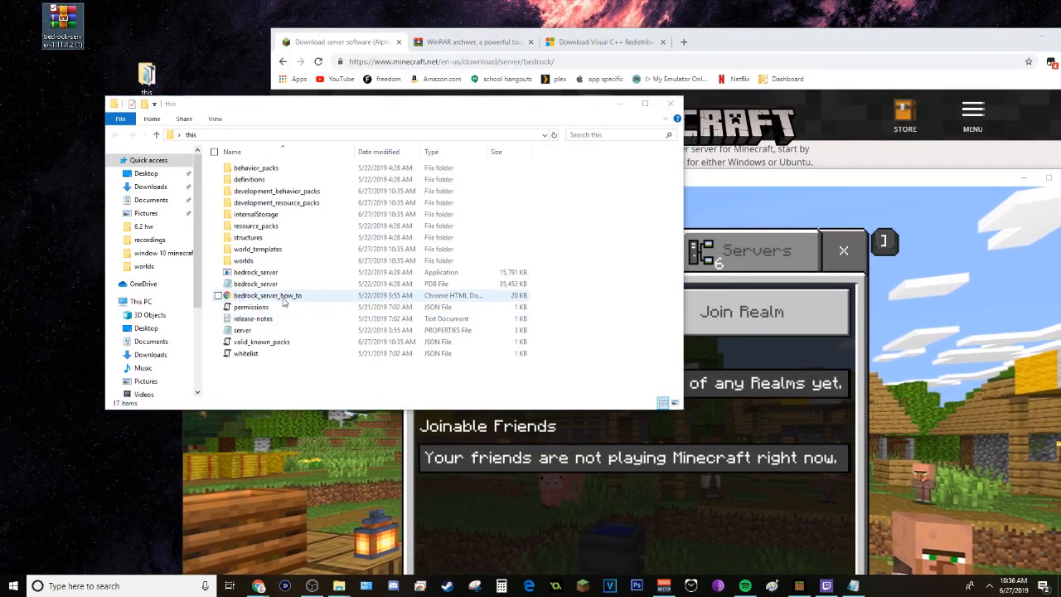
pyautogui.doubleClick(267, 295)
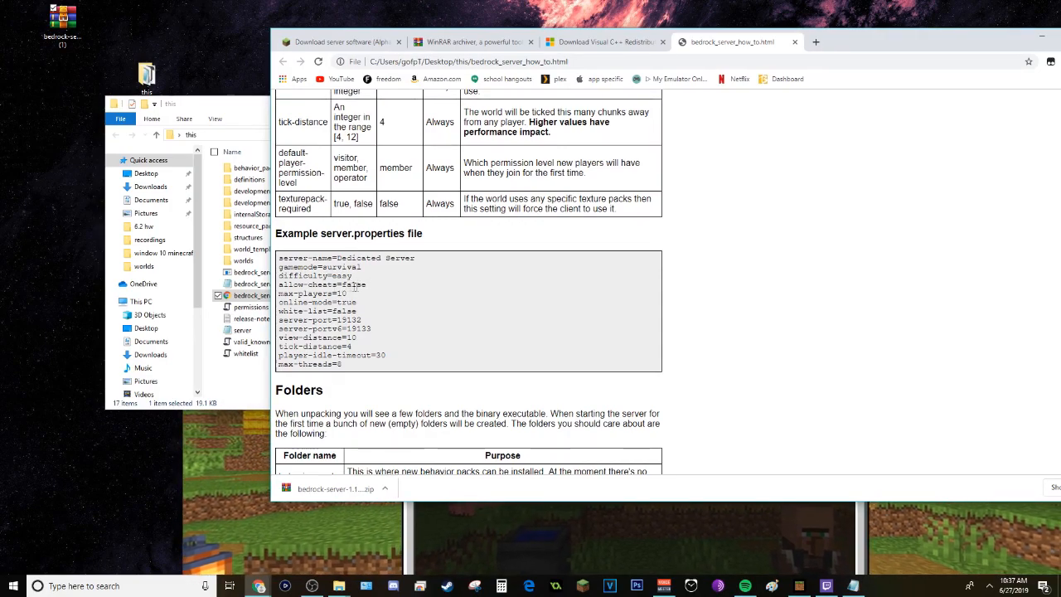
pyautogui.scroll(-3)
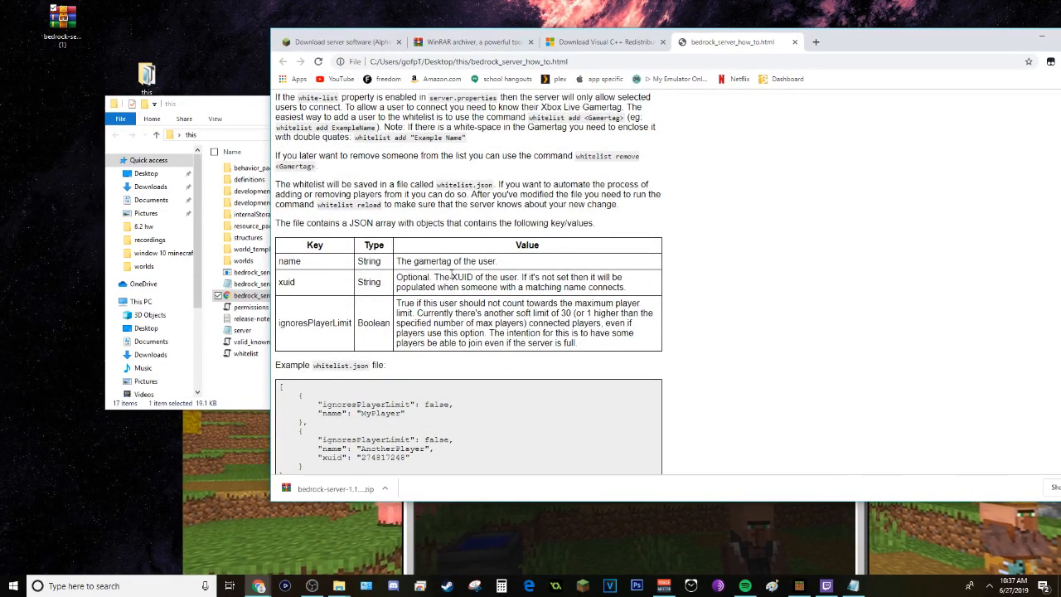
pyautogui.scroll(-3)
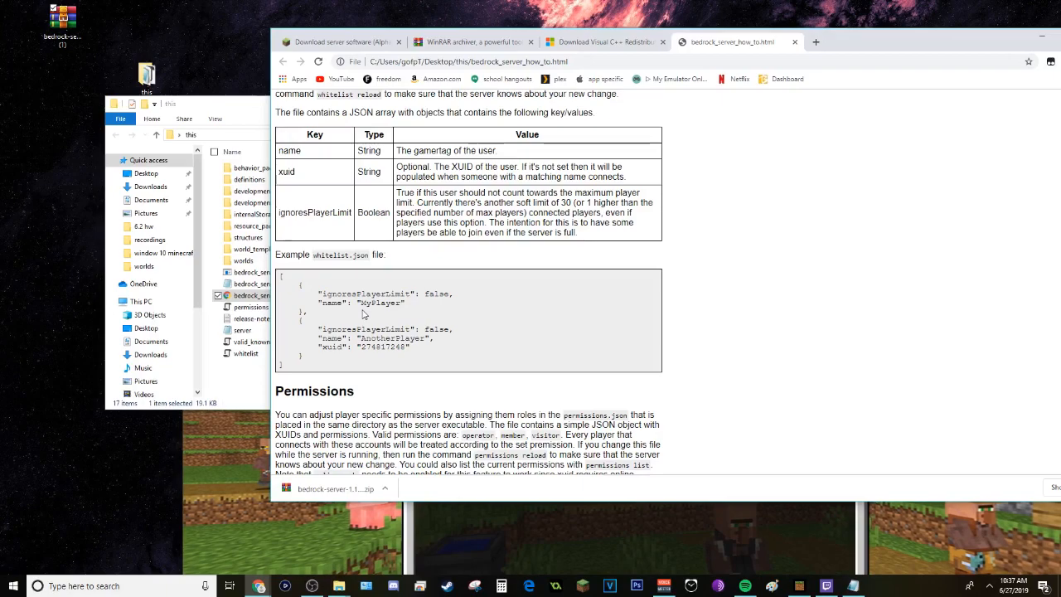
pyautogui.scroll(-3)
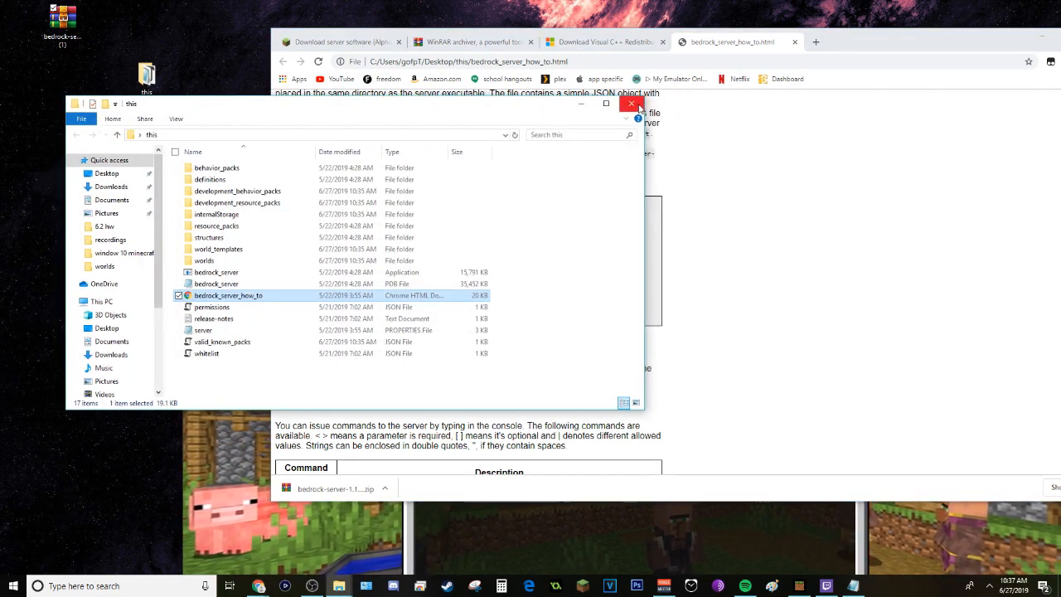
# Close the server folder and start a new browser tab for the What's My IP page.
pyautogui.click(630, 102)
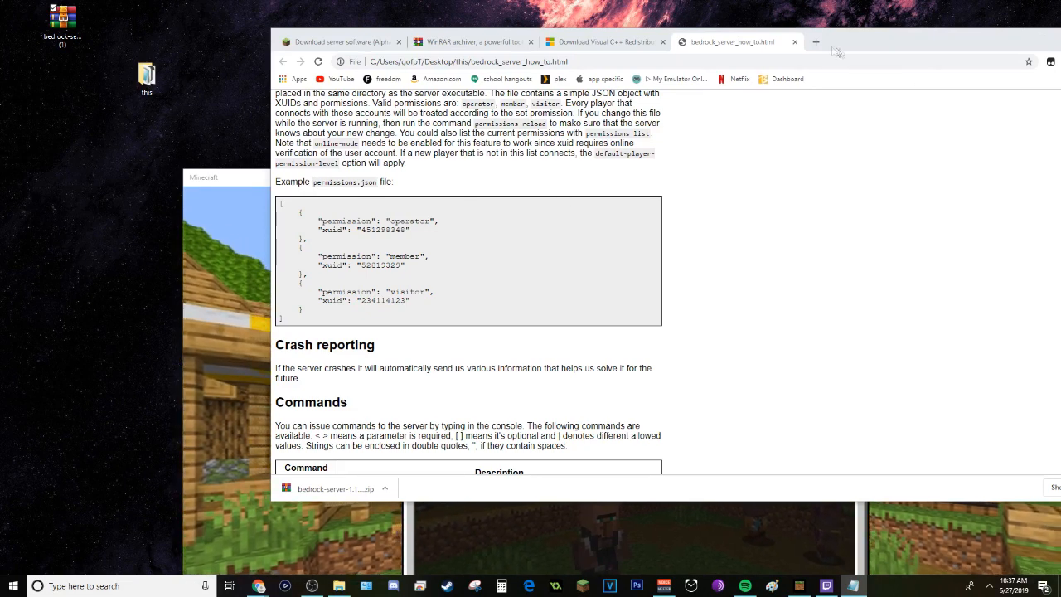
pyautogui.click(816, 41)
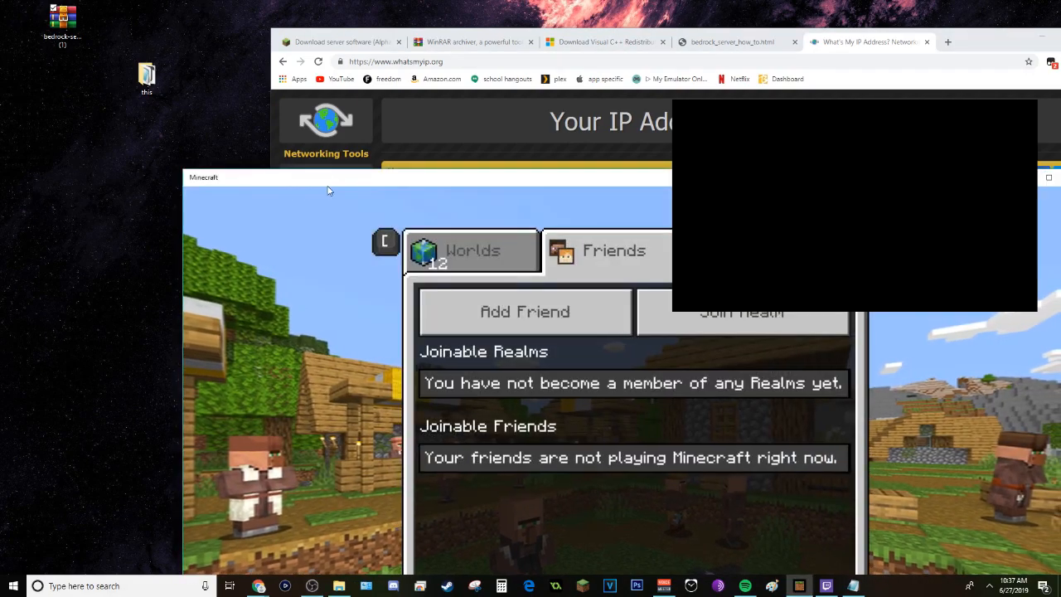
# Try joining the external server 'test', cancel the stuck connection, and show the Worlds list.
pyautogui.click(713, 86)
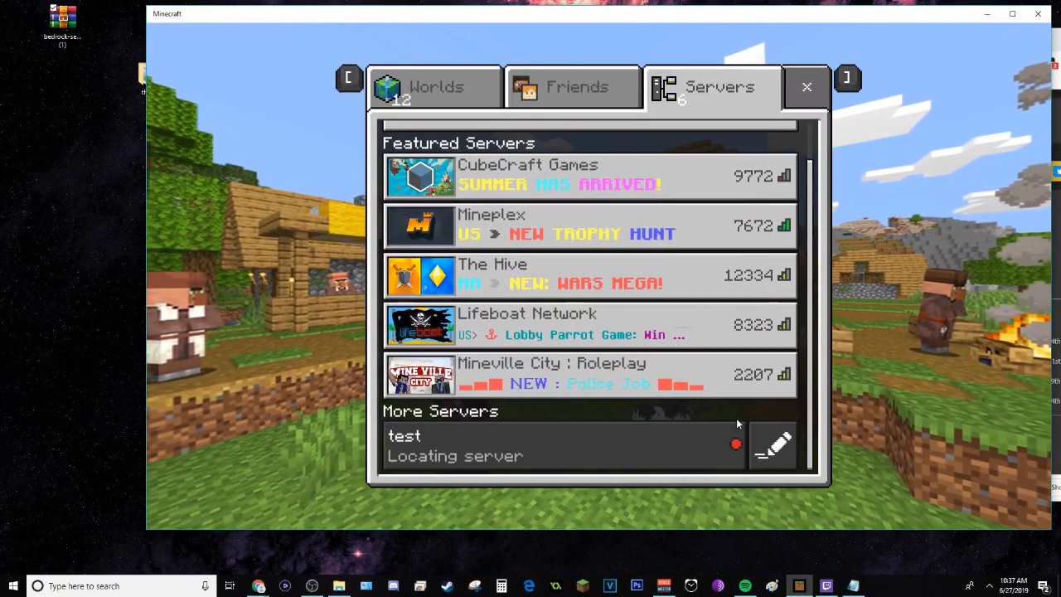
pyautogui.click(773, 444)
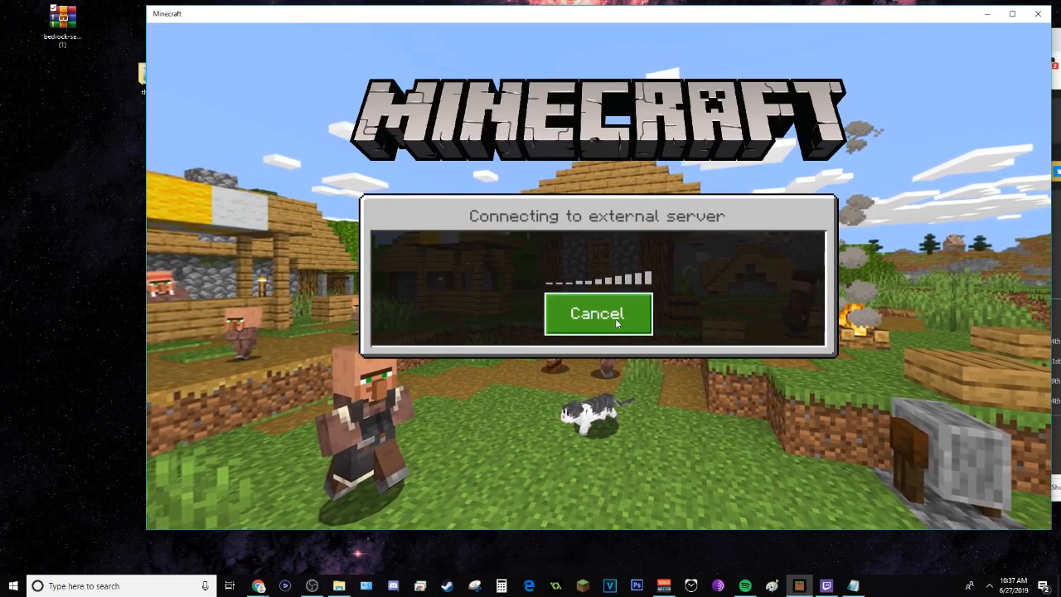
pyautogui.click(597, 315)
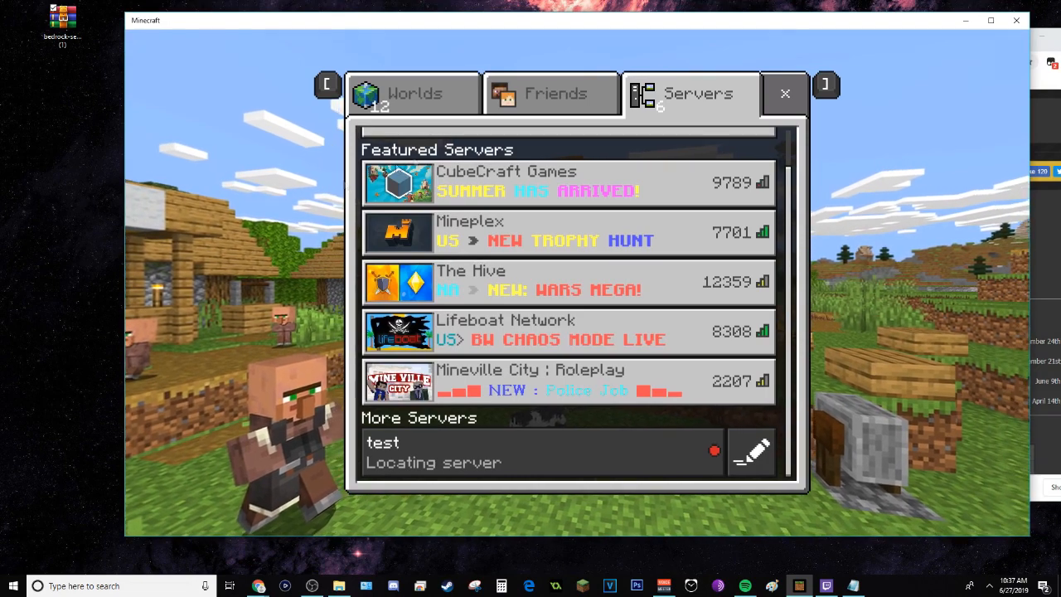
pyautogui.click(413, 93)
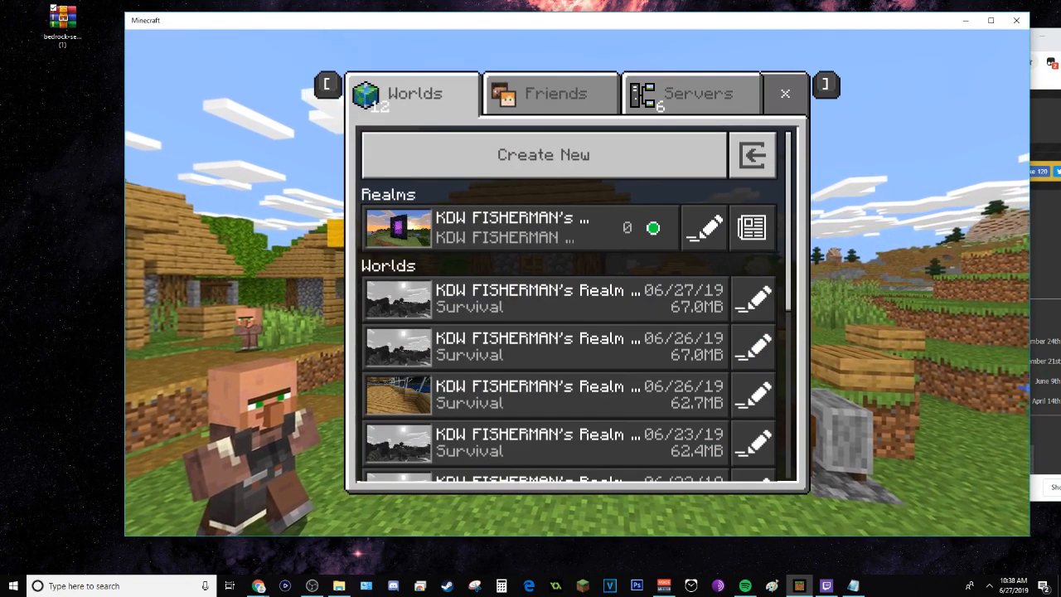